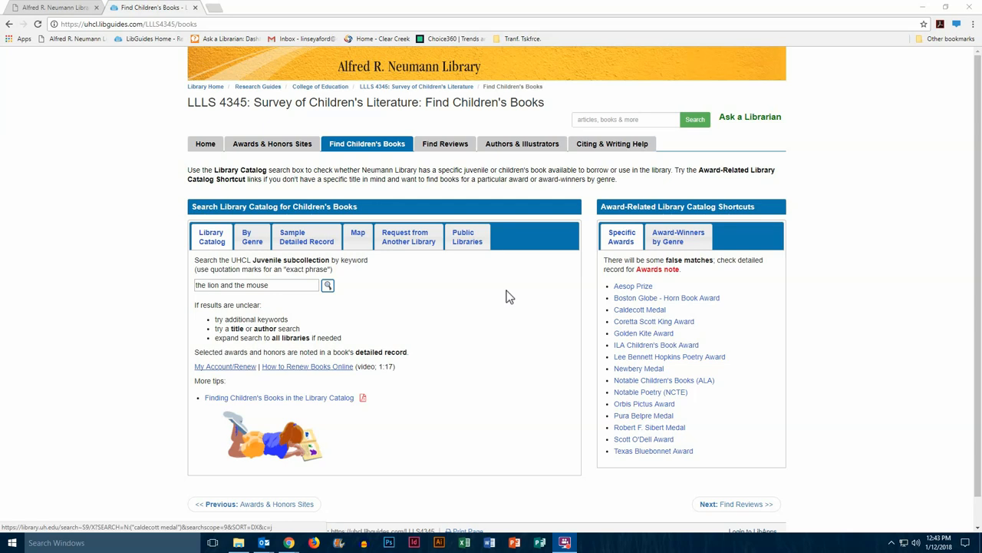
mouse_move(639, 310)
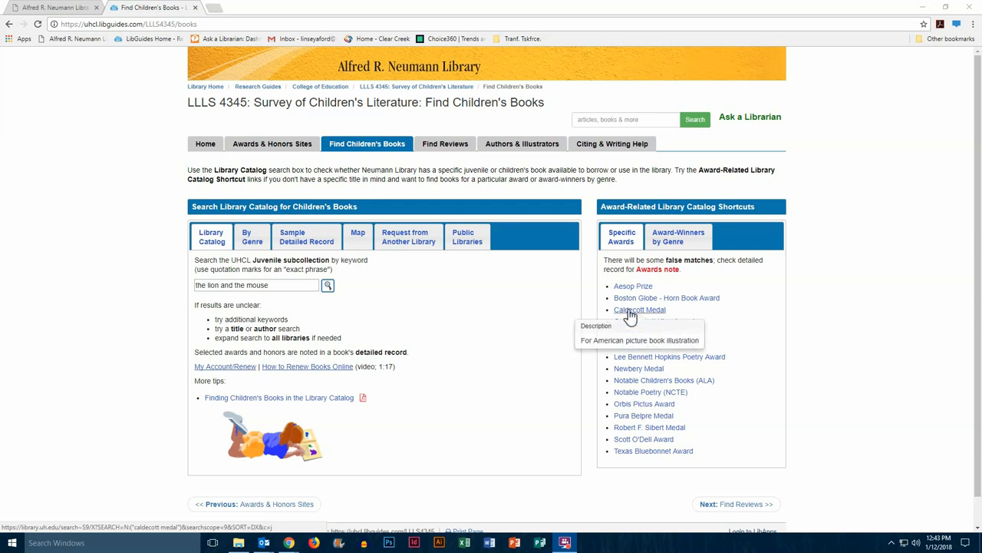
Follow the Caldecott Medal shortcut and browse its 344 juvenile results down to 2013 picture books
click(638, 310)
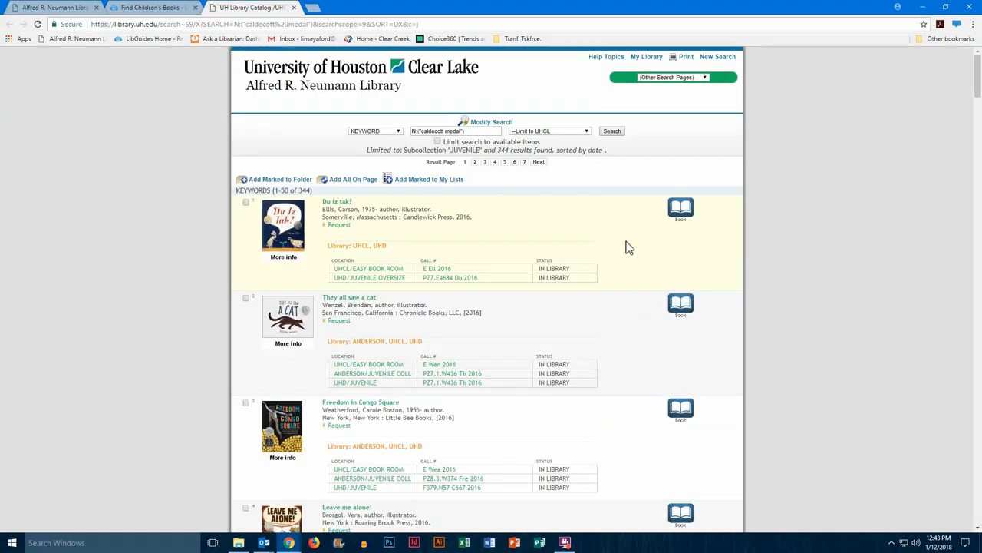
mouse_move(514, 222)
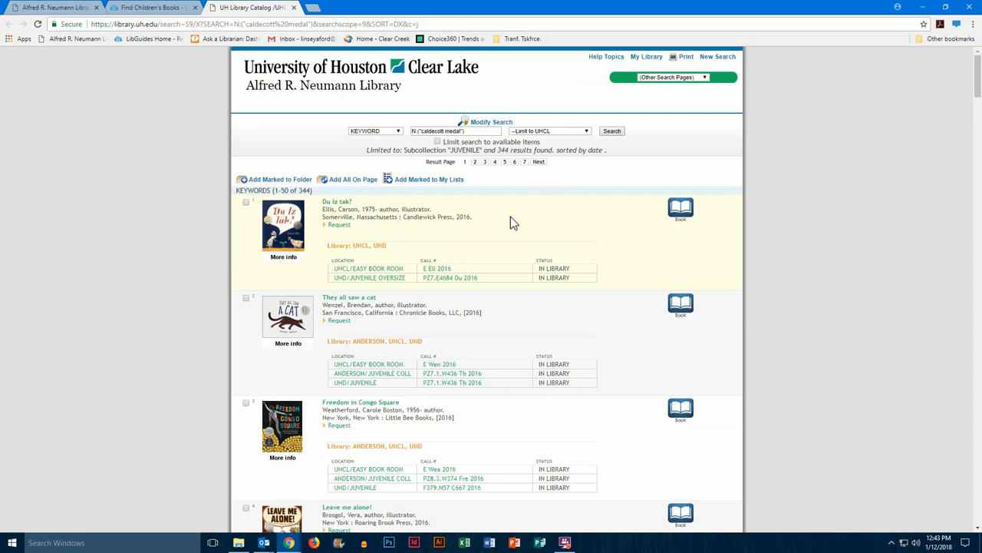
mouse_move(601, 230)
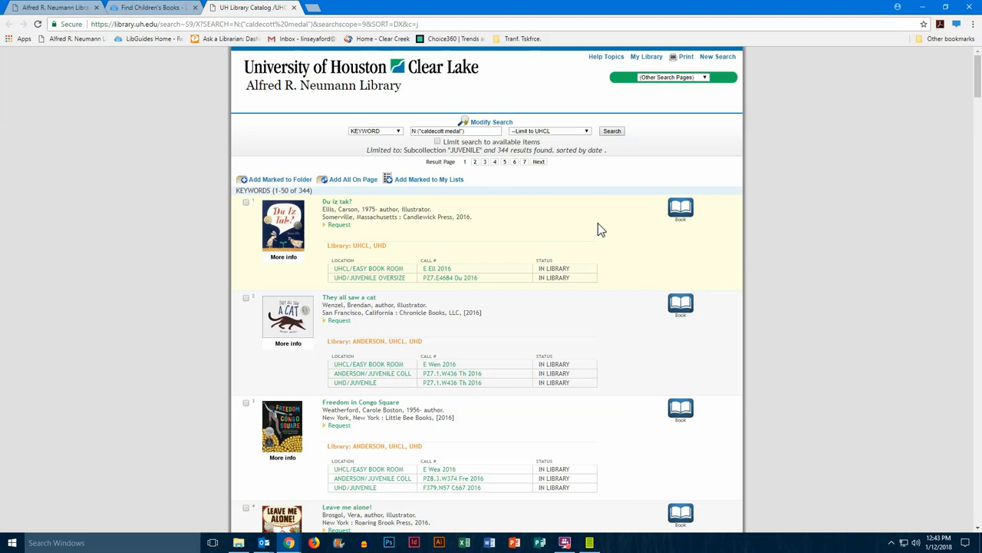
scroll(down, 3)
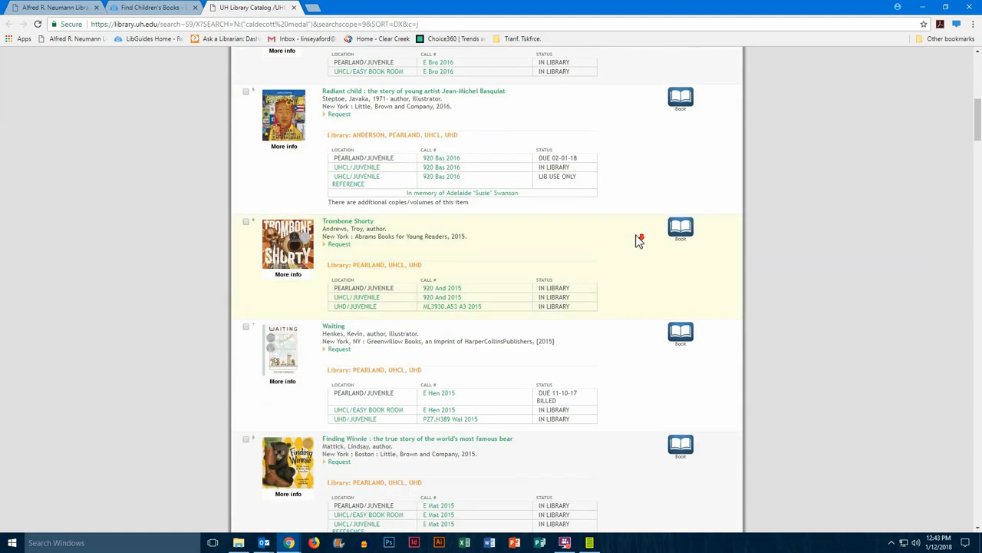
scroll(down, 3)
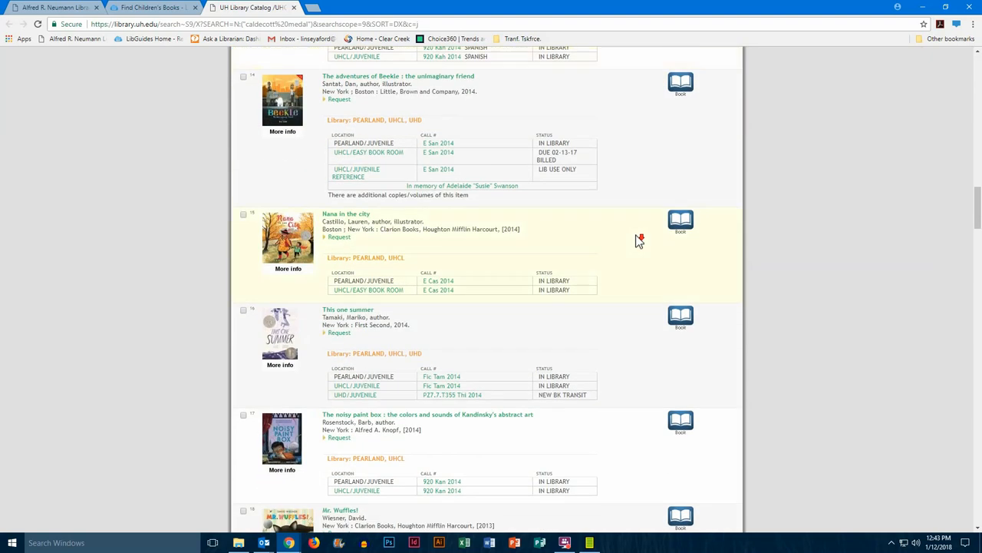
scroll(down, 3)
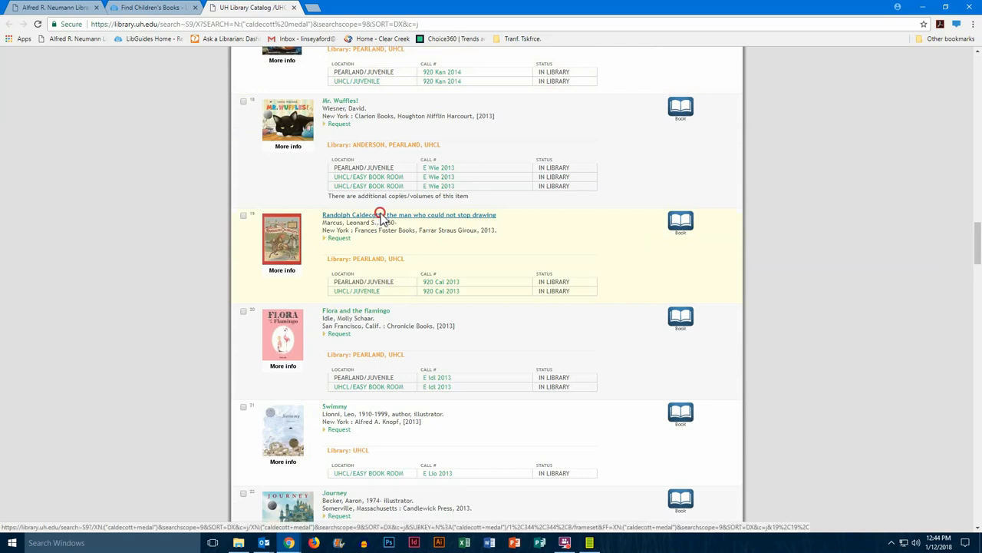
click(408, 215)
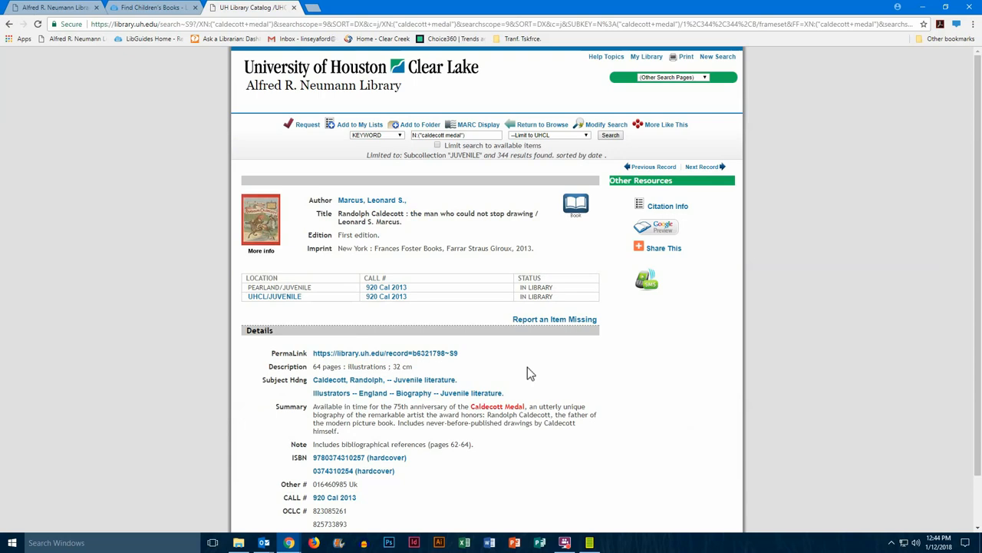
mouse_move(516, 464)
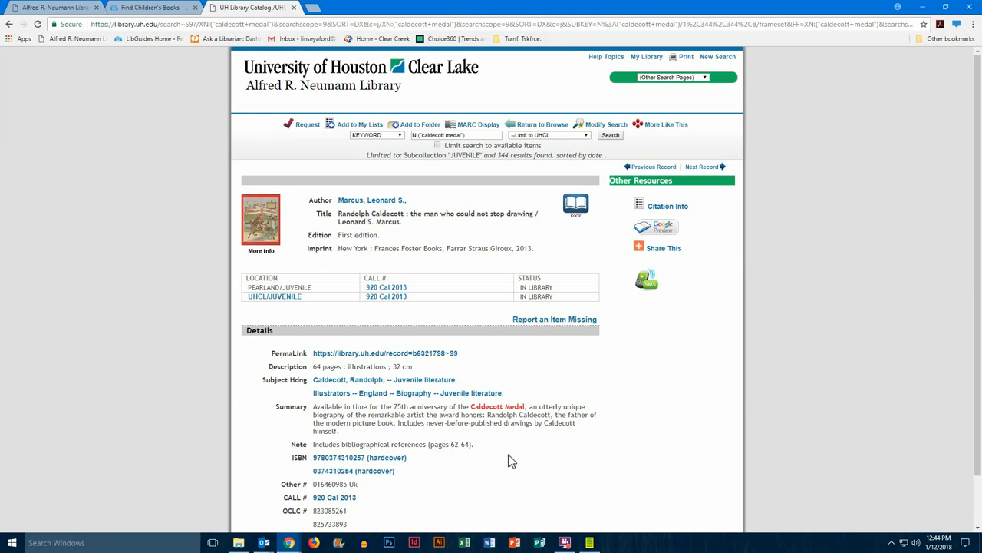
mouse_move(529, 420)
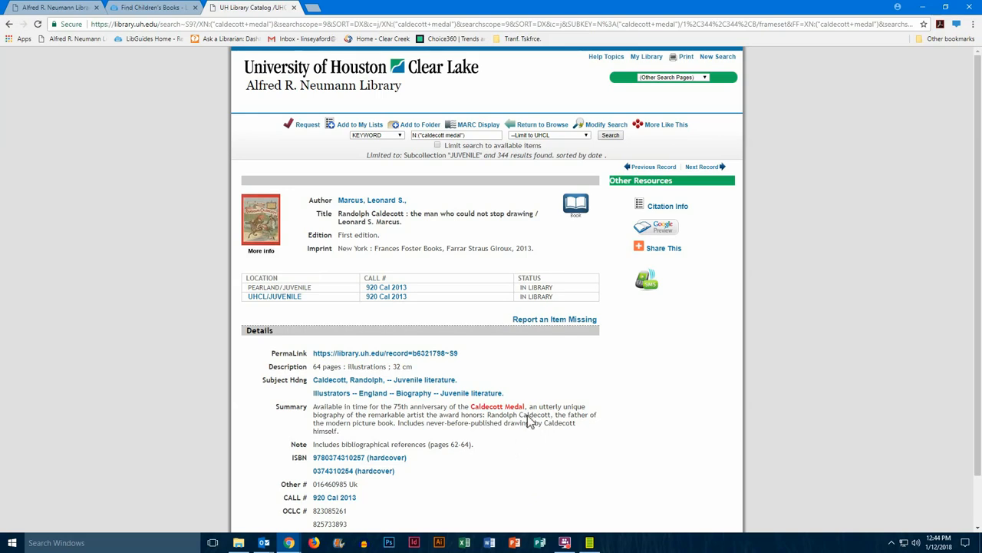
scroll(down, 3)
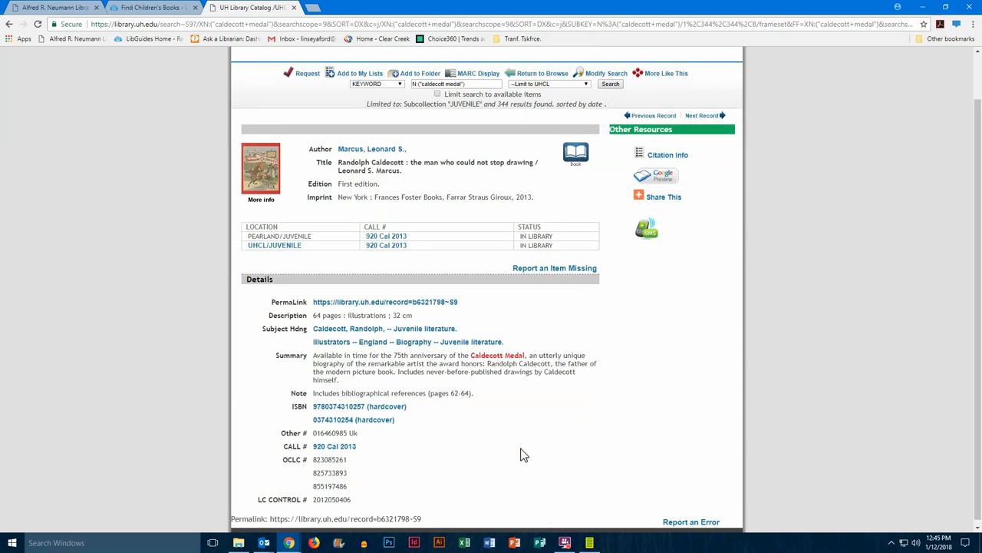
scroll(up, 3)
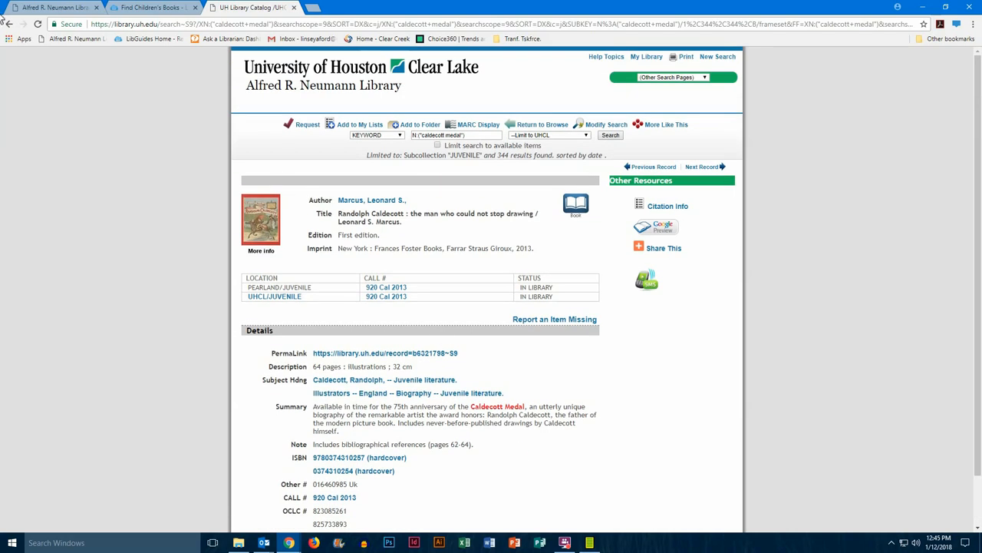
click(541, 125)
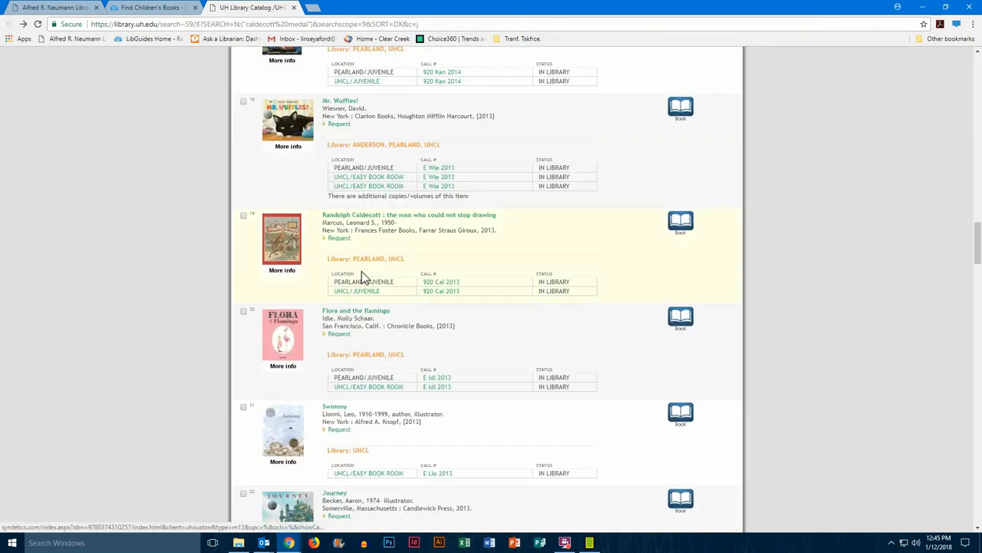
scroll(down, 3)
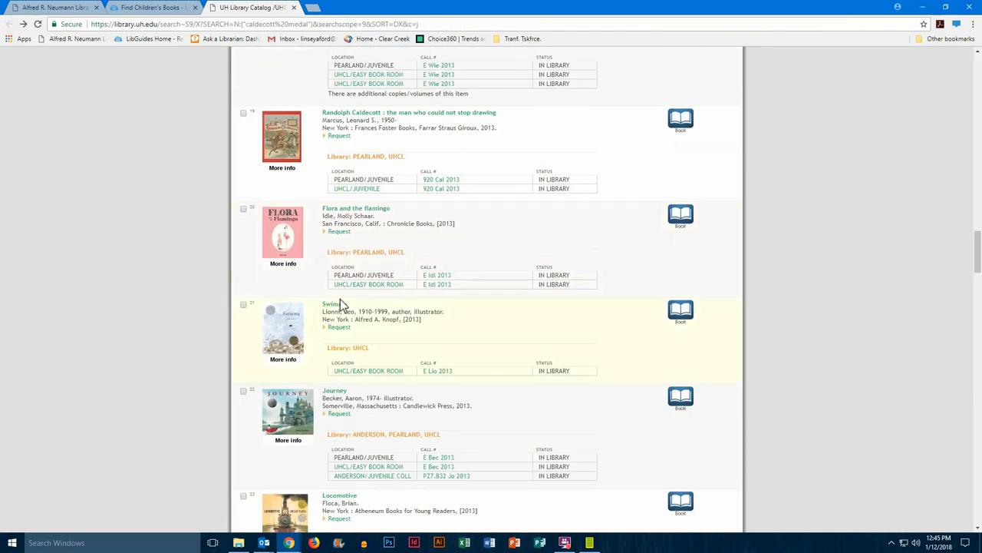
click(330, 304)
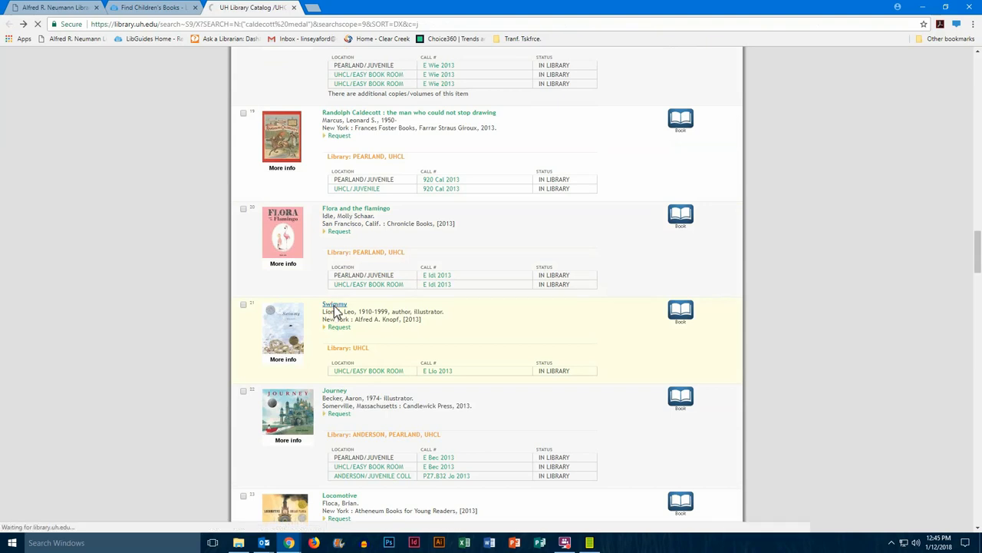
Show the full catalog record for Swimmy by Leo Lionni with its Caldecott Honor note
click(335, 304)
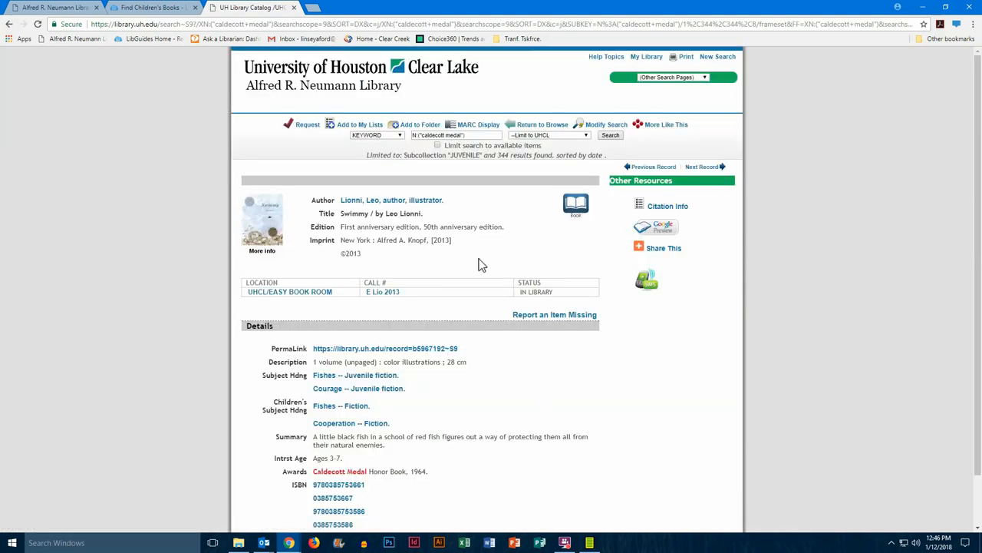
mouse_move(482, 292)
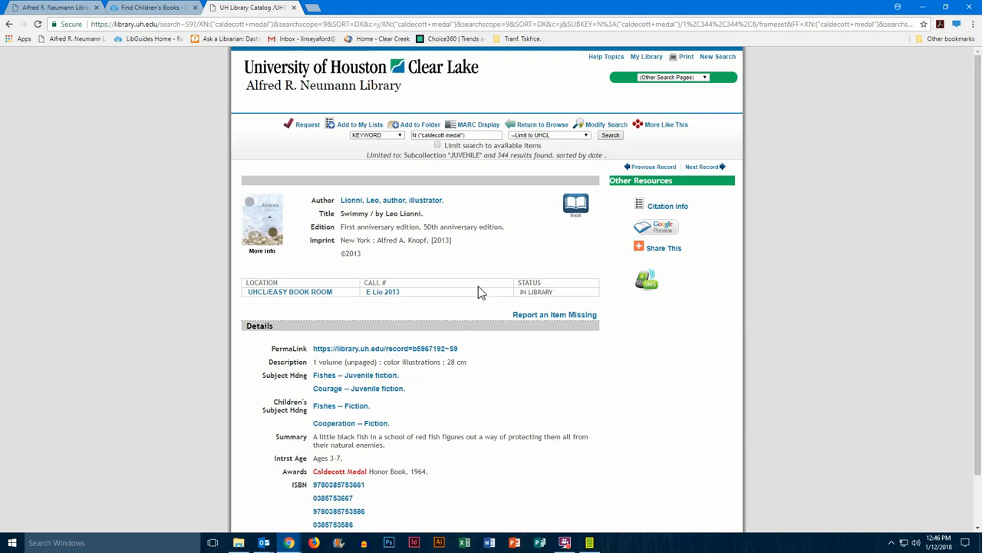
mouse_move(439, 478)
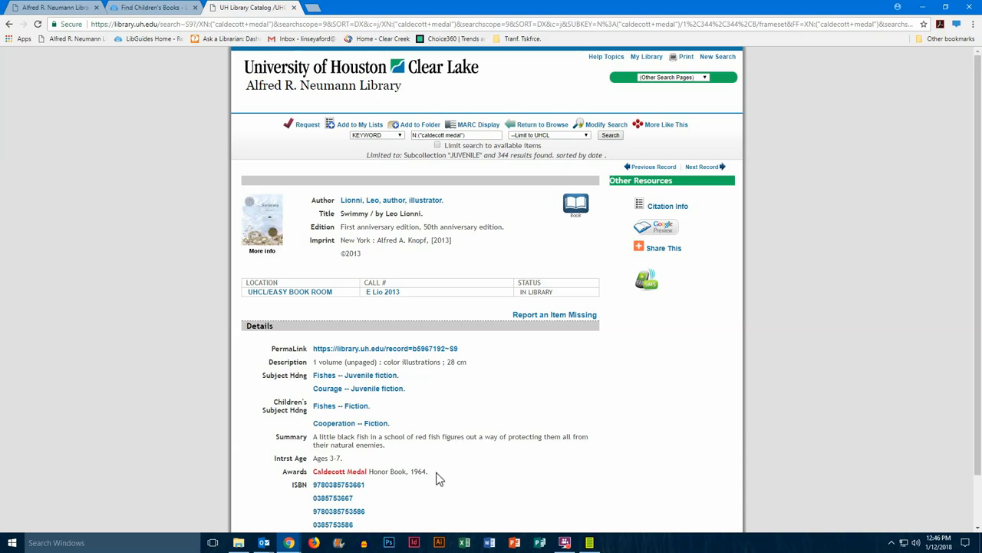
mouse_move(470, 427)
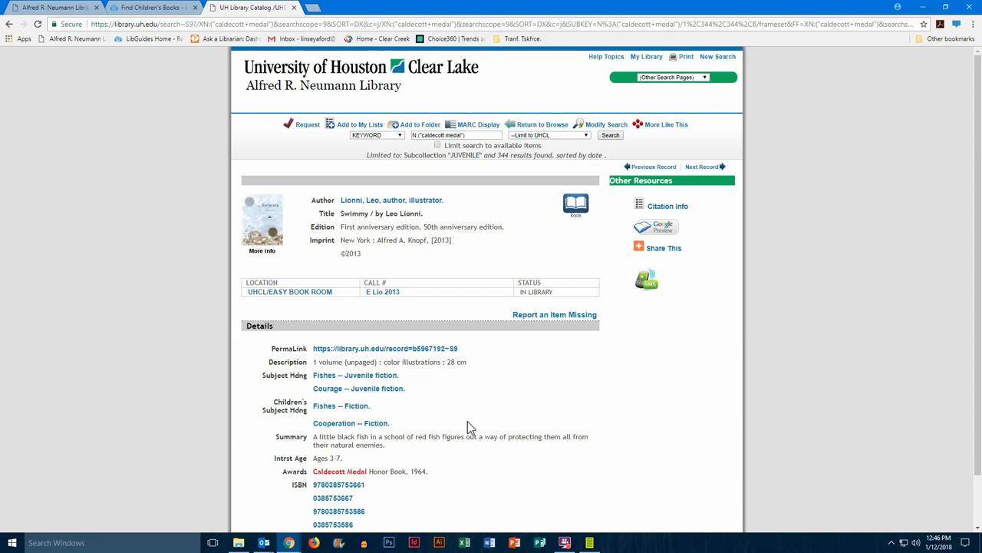
mouse_move(473, 244)
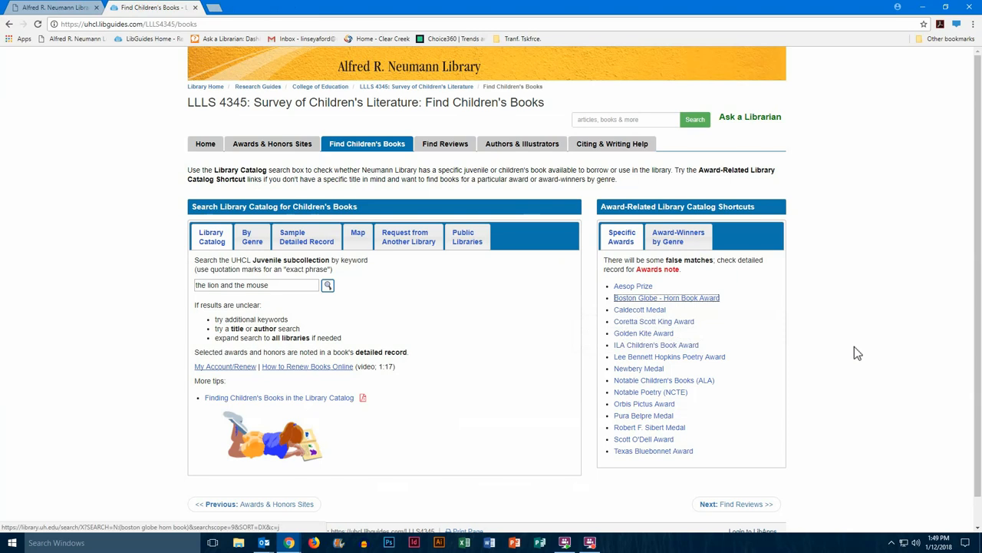
mouse_move(838, 321)
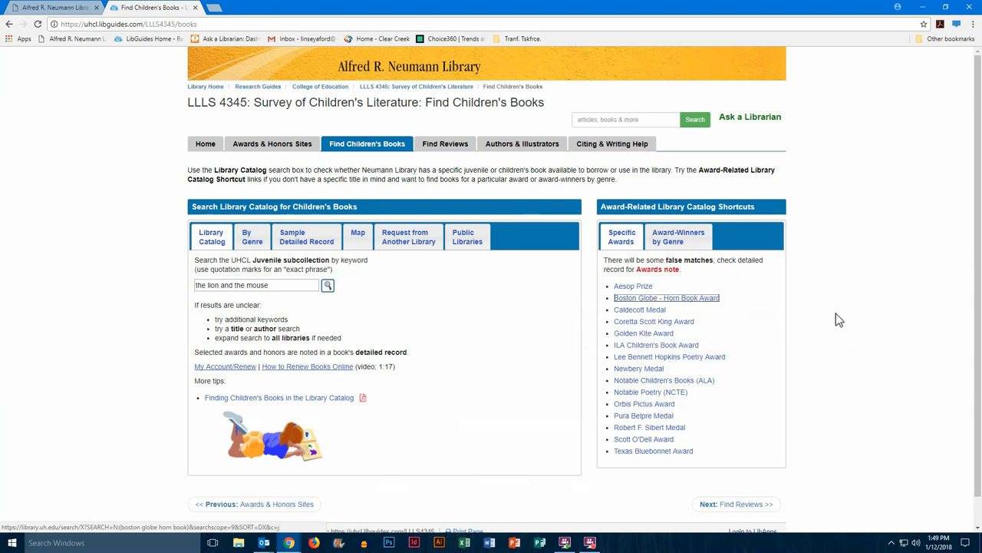
mouse_move(679, 237)
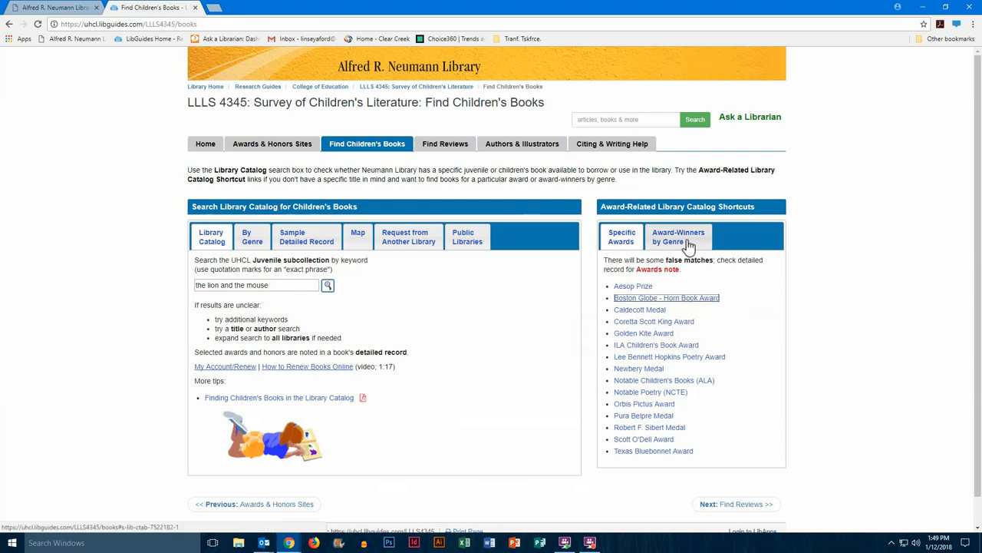
Switch to Award-Winners by Genre and bring the realistic fiction section with the DAWCL link into view
click(679, 236)
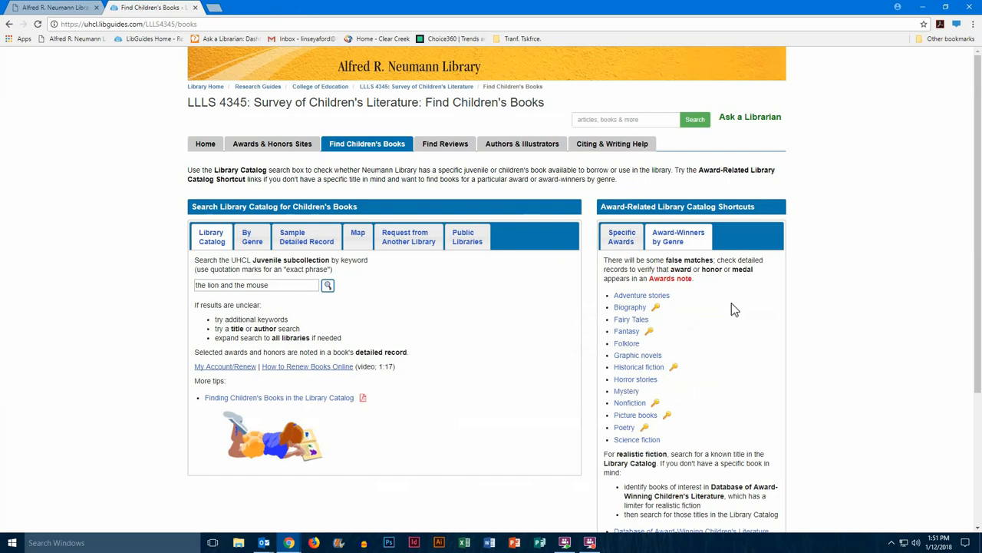
mouse_move(284, 285)
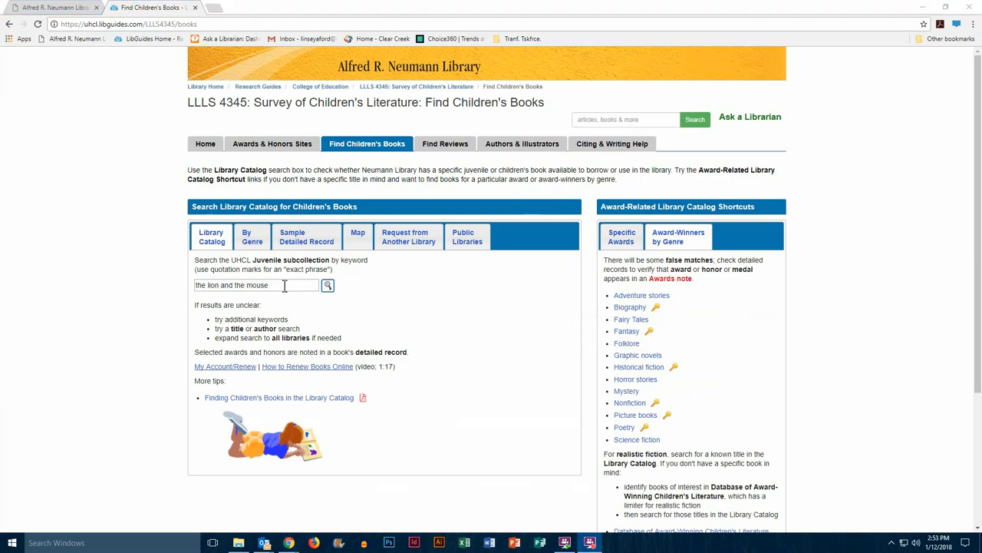
mouse_move(713, 338)
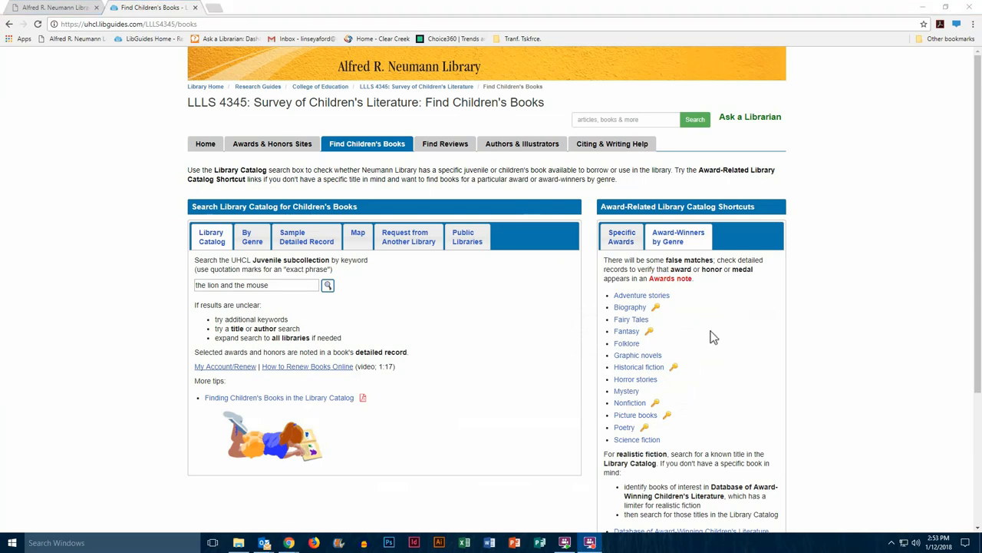
scroll(down, 3)
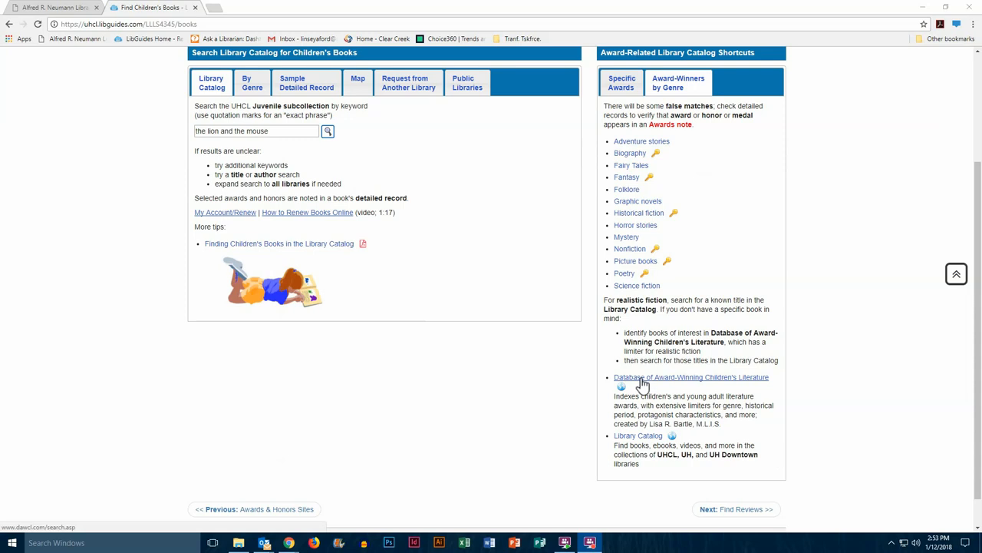
In the DAWCL search form, choose realistic fiction as genre and select the start year to change it to 2000
click(691, 377)
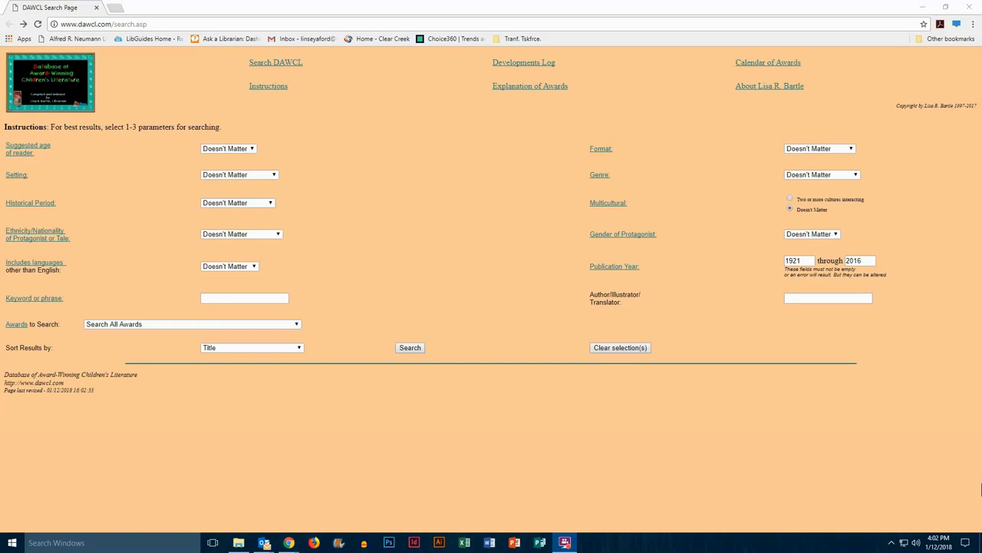
mouse_move(841, 211)
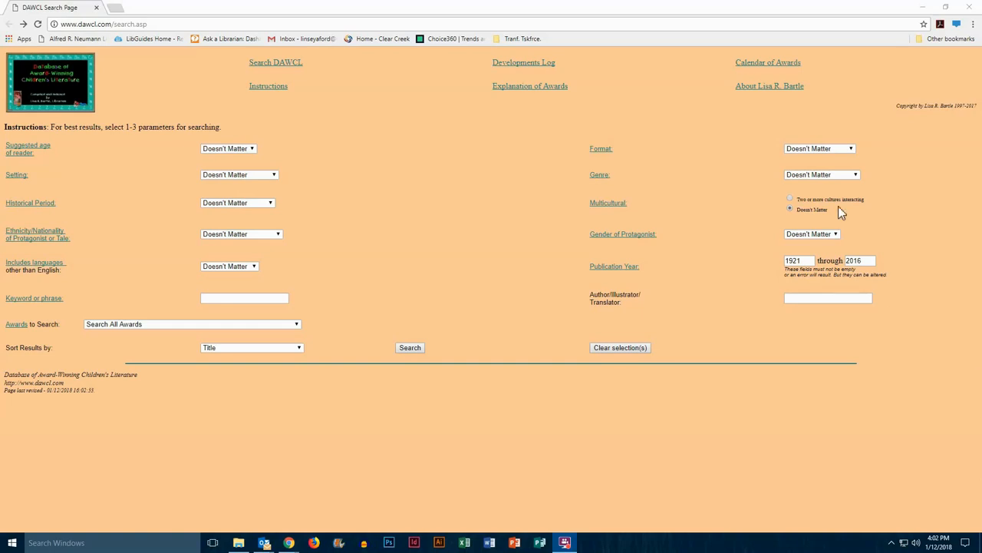
click(821, 175)
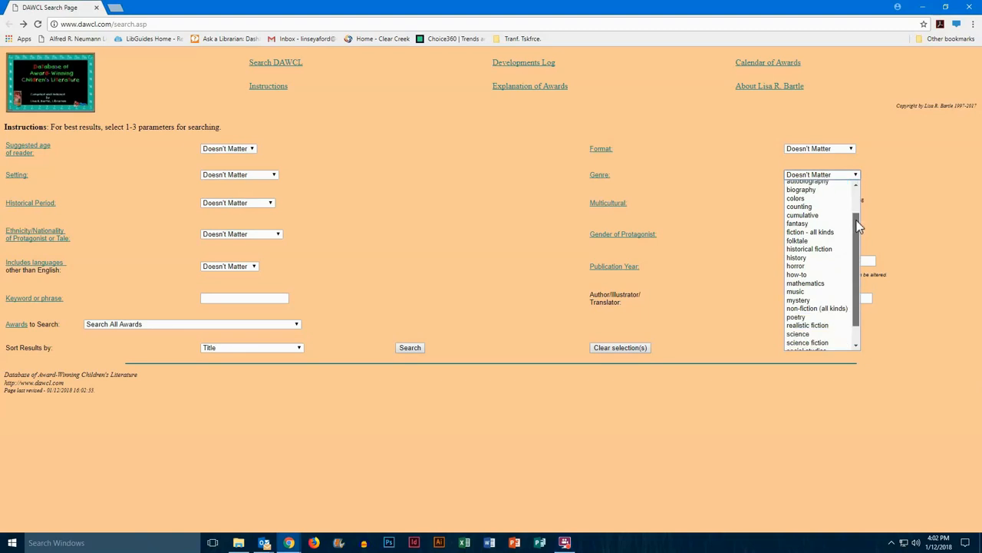
click(808, 325)
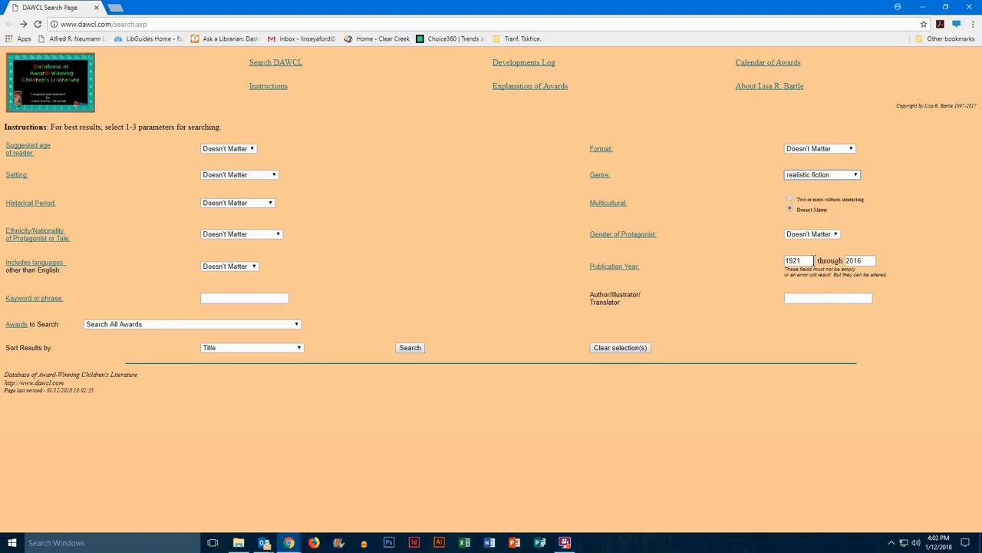
triple_click(798, 261)
text(2000)
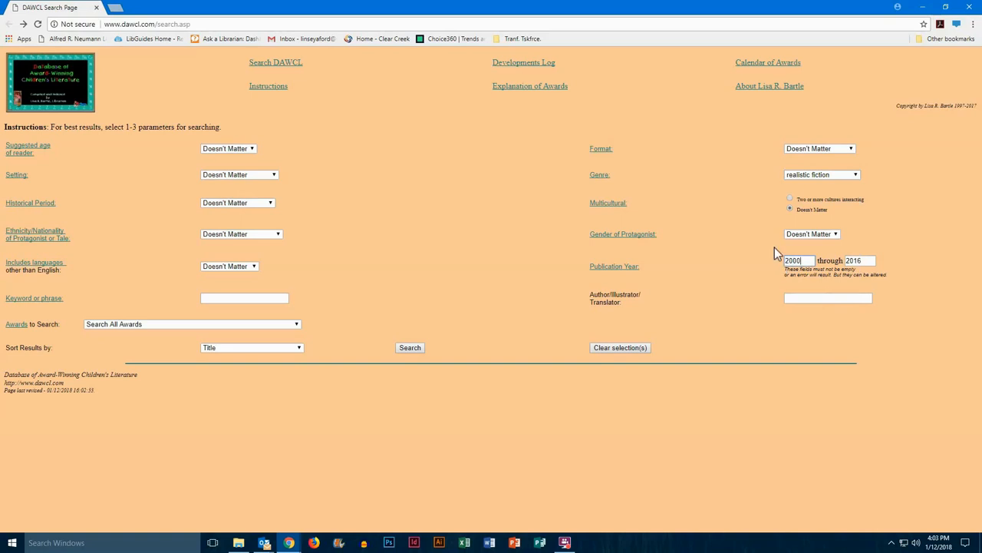
mouse_move(405, 428)
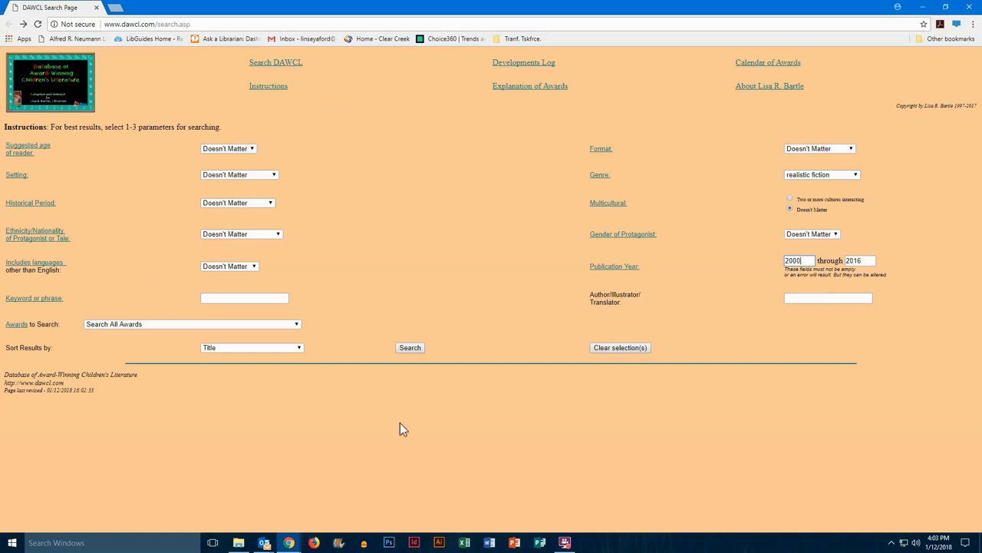
mouse_move(491, 325)
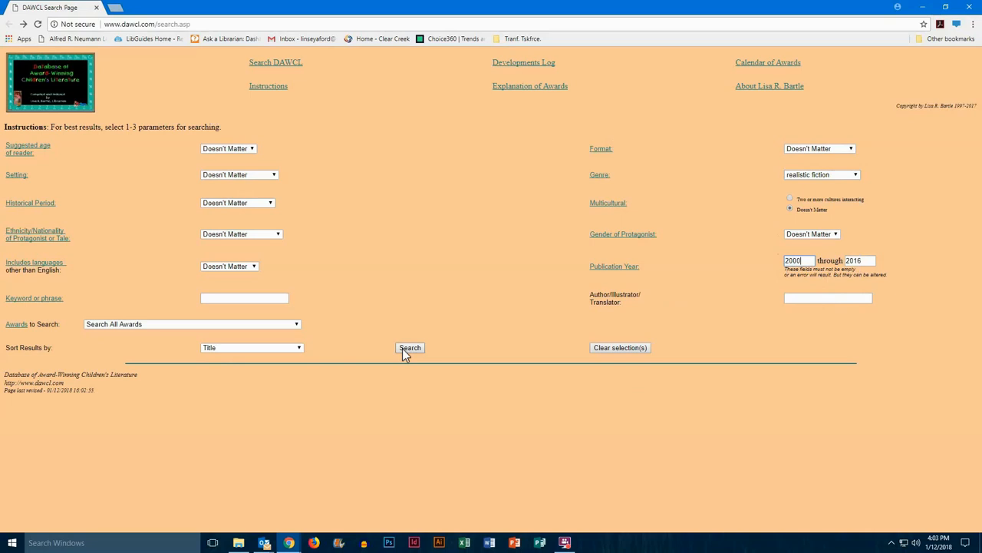
Run the search to list award-winning realistic fiction from 2000–2016, starting with Snowfall by Adam Rapp
click(410, 347)
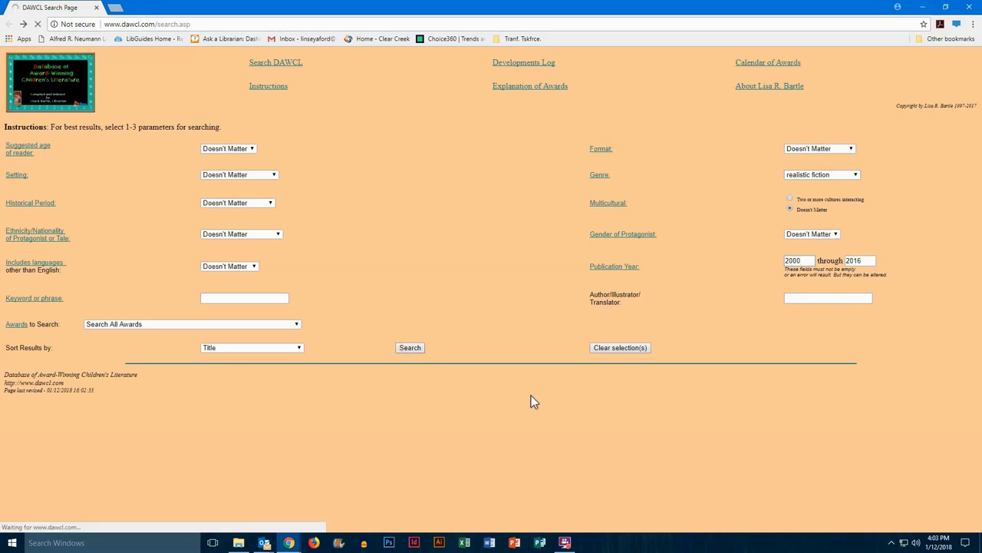
click(410, 347)
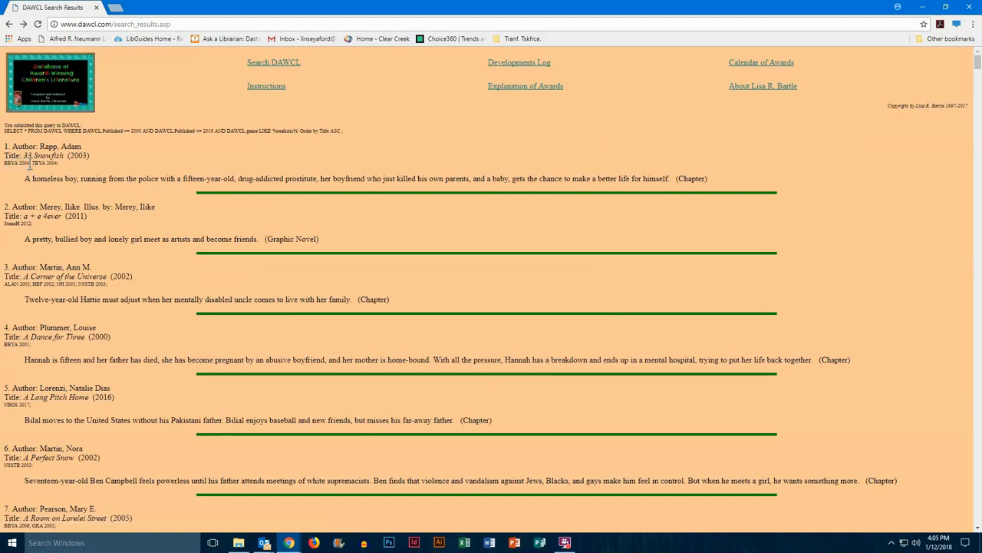
mouse_move(519, 98)
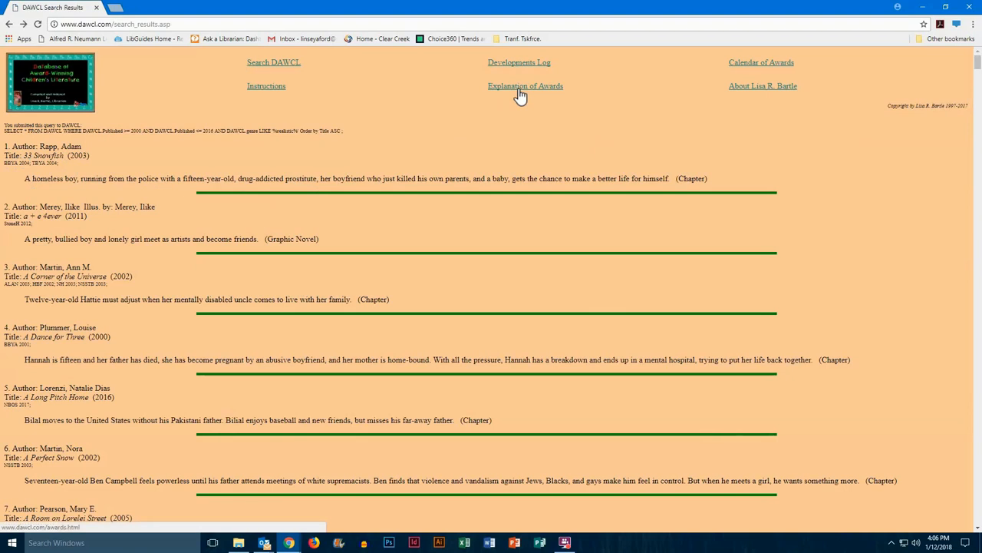
mouse_move(509, 161)
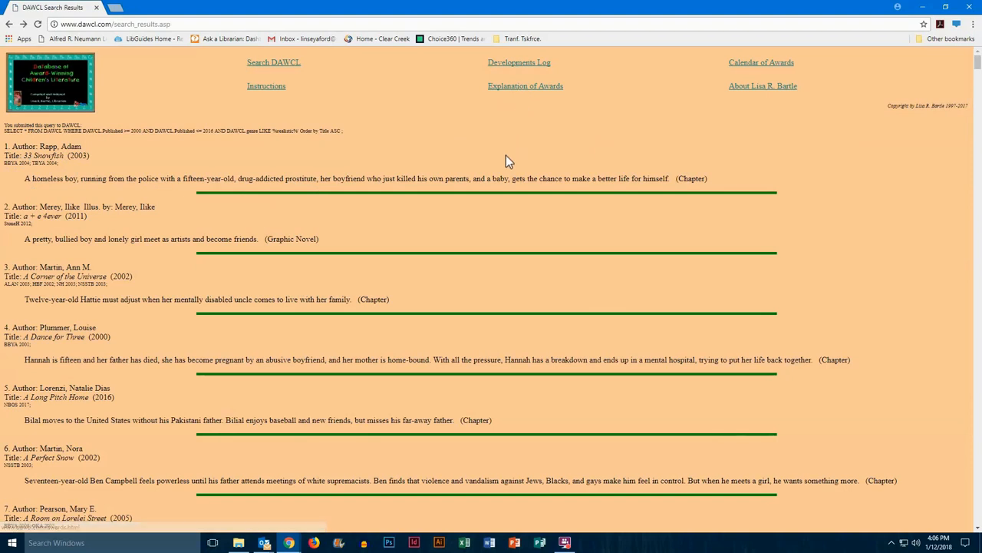